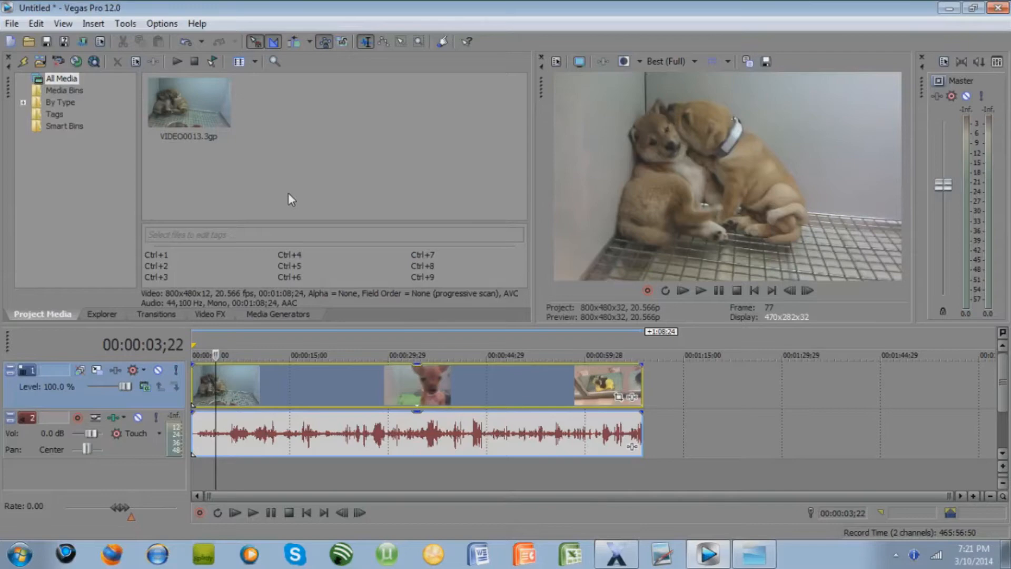
mouse_move(194, 190)
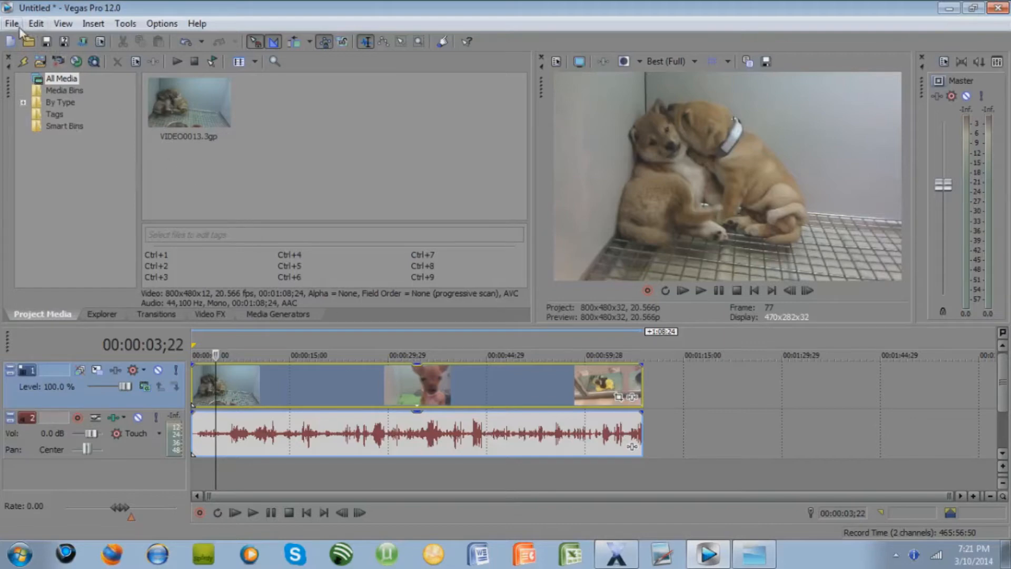
mouse_move(24, 27)
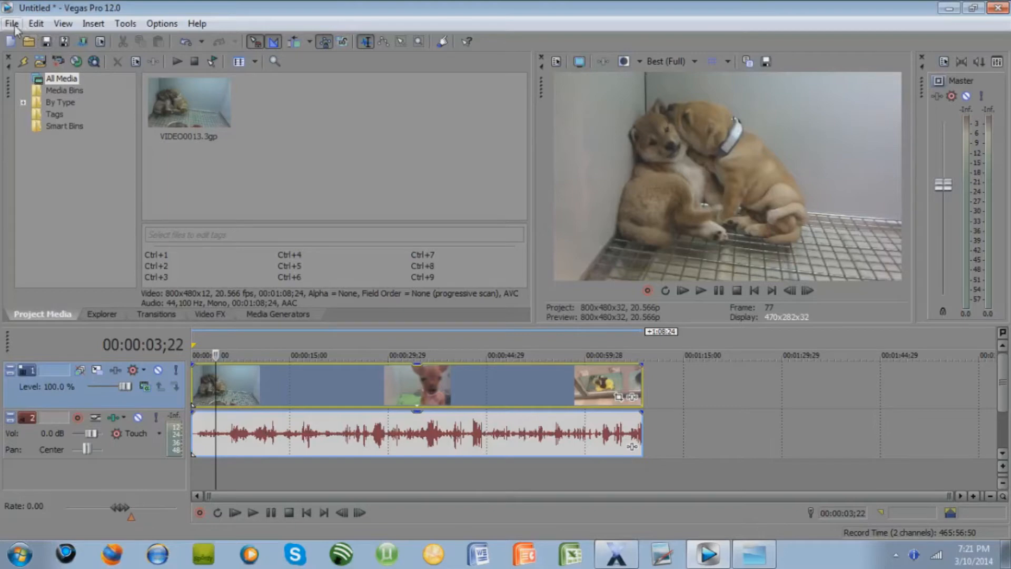
- Open the Render As dialog from the File menu
click(14, 24)
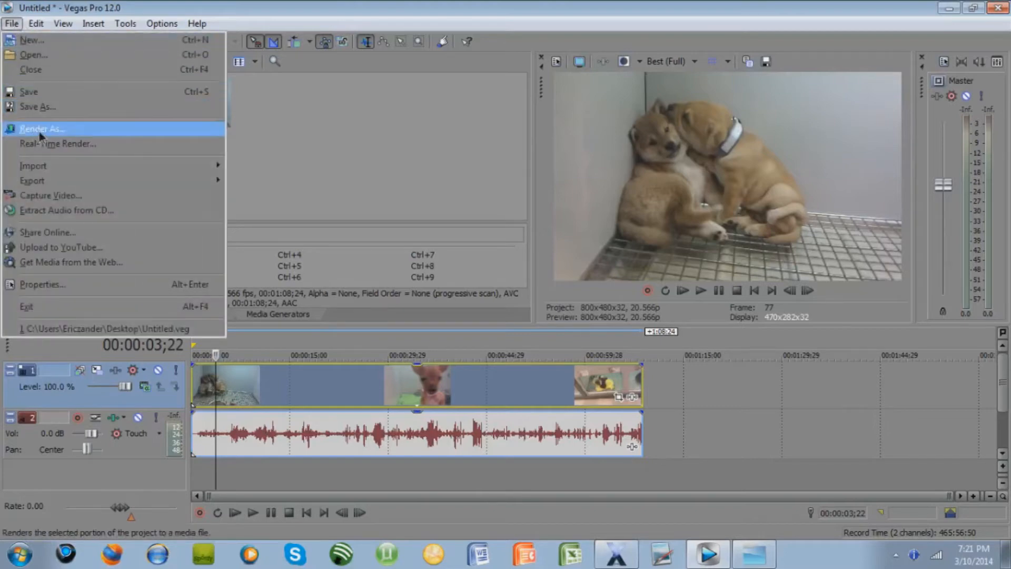
click(43, 129)
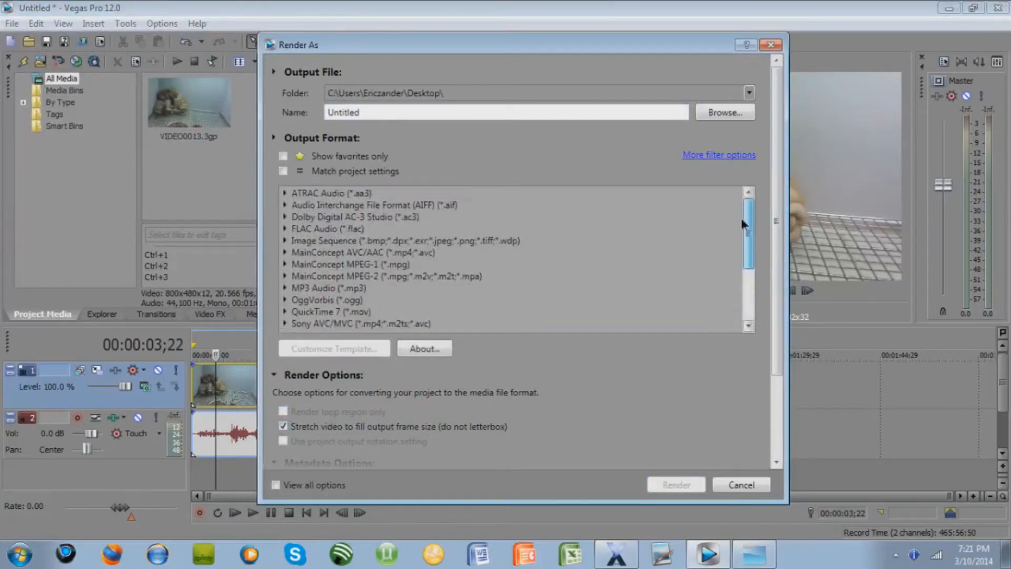
mouse_move(751, 237)
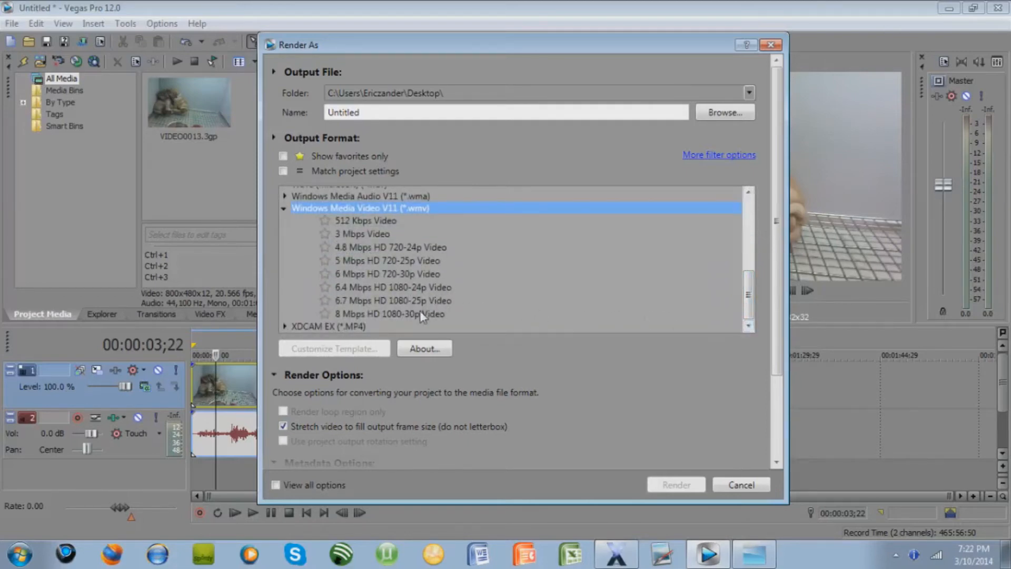
- Pick the 8 Mbps HD 1080-30p template and start rendering Untitled.wmv
click(389, 314)
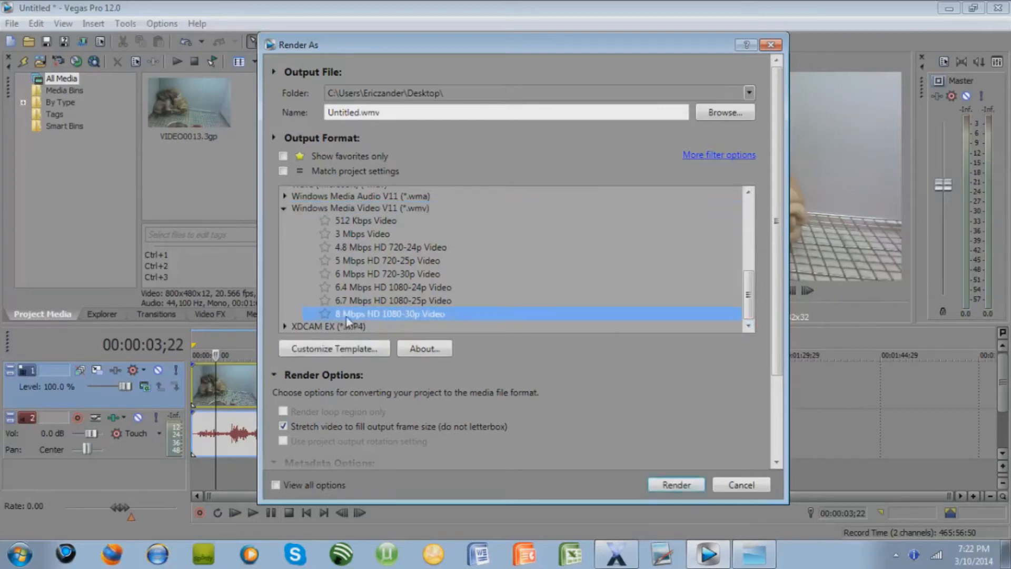
mouse_move(384, 322)
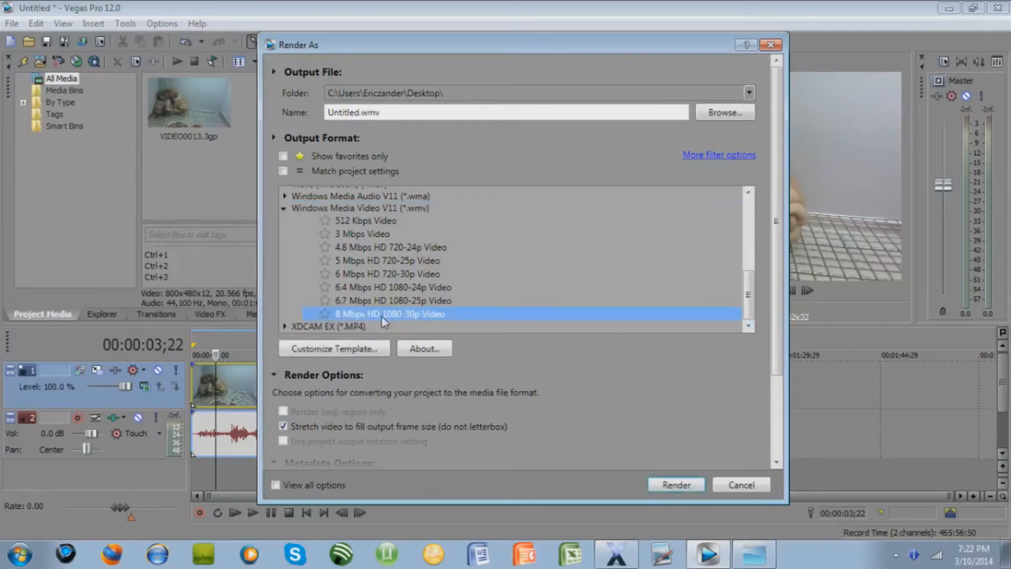
mouse_move(433, 317)
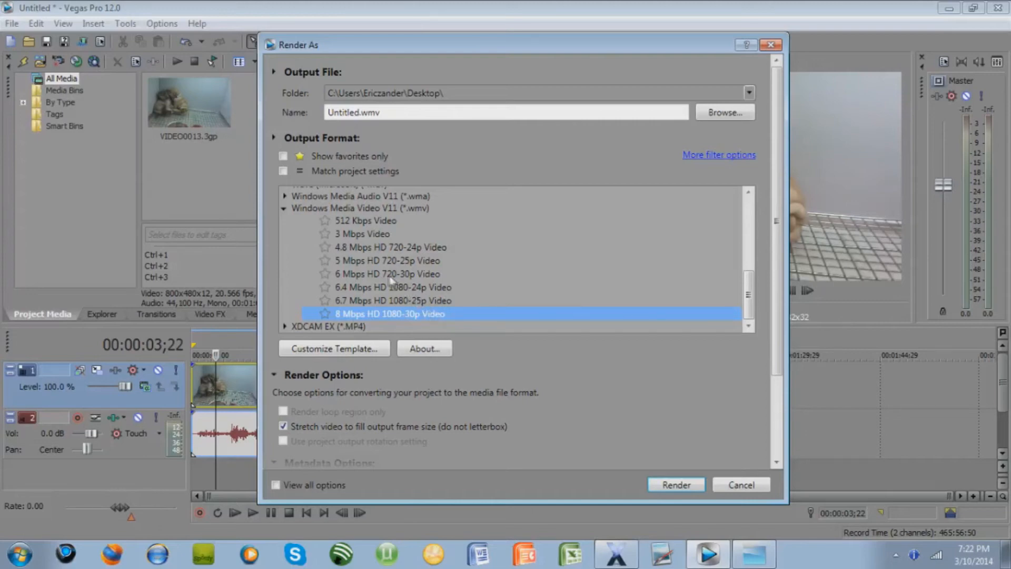
click(388, 274)
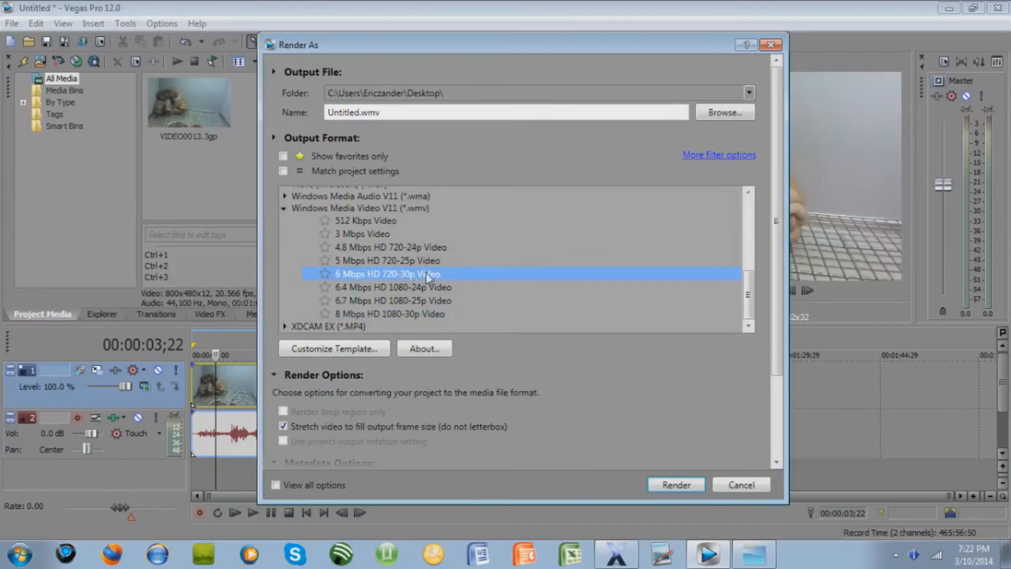
click(389, 314)
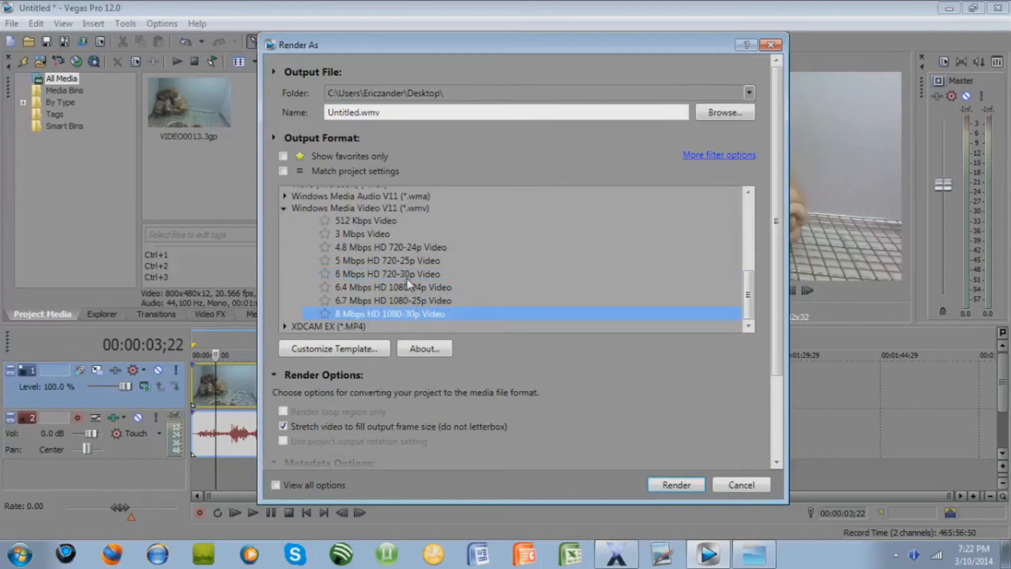
mouse_move(885, 286)
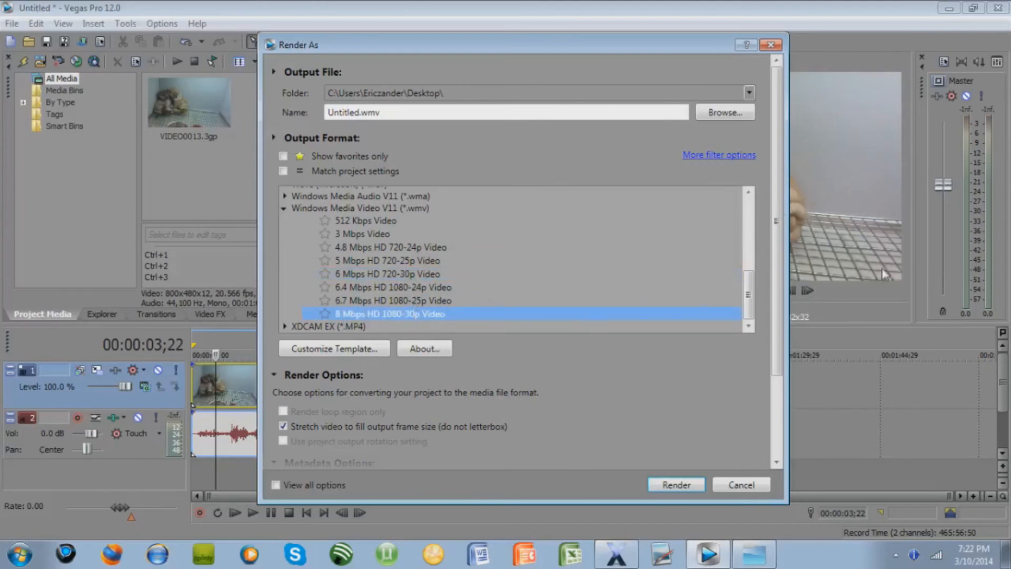
mouse_move(869, 198)
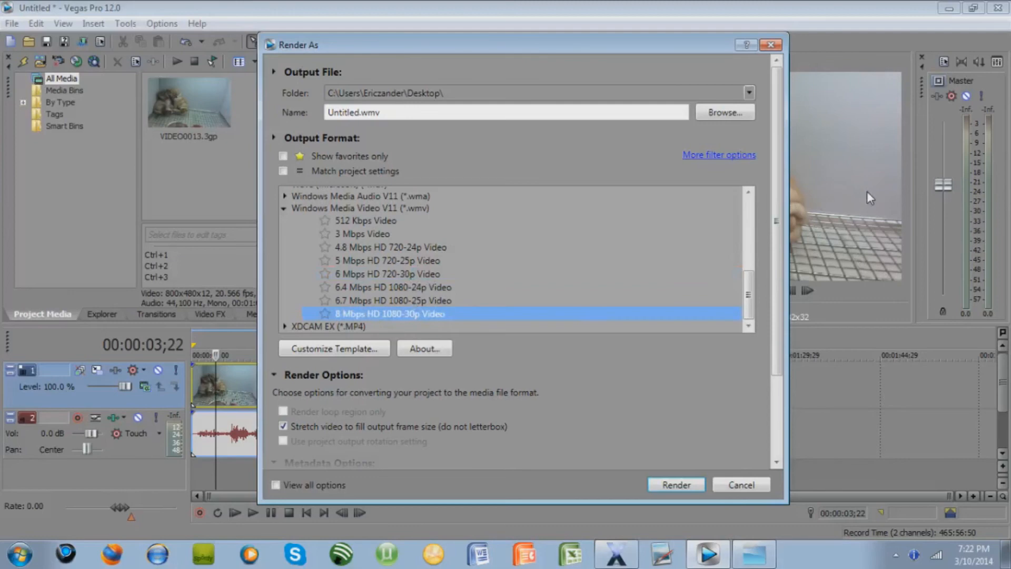
mouse_move(665, 456)
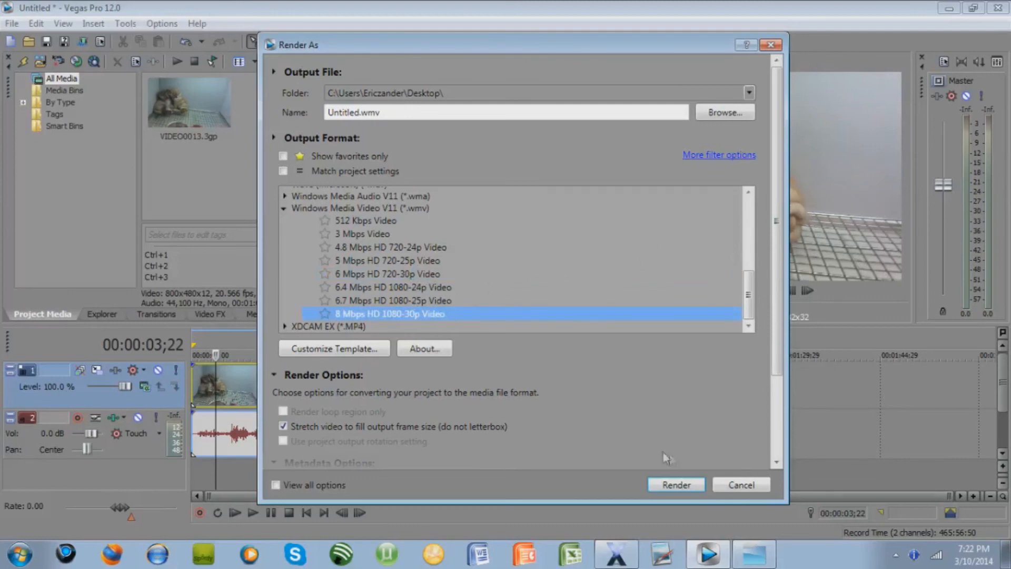
mouse_move(346, 322)
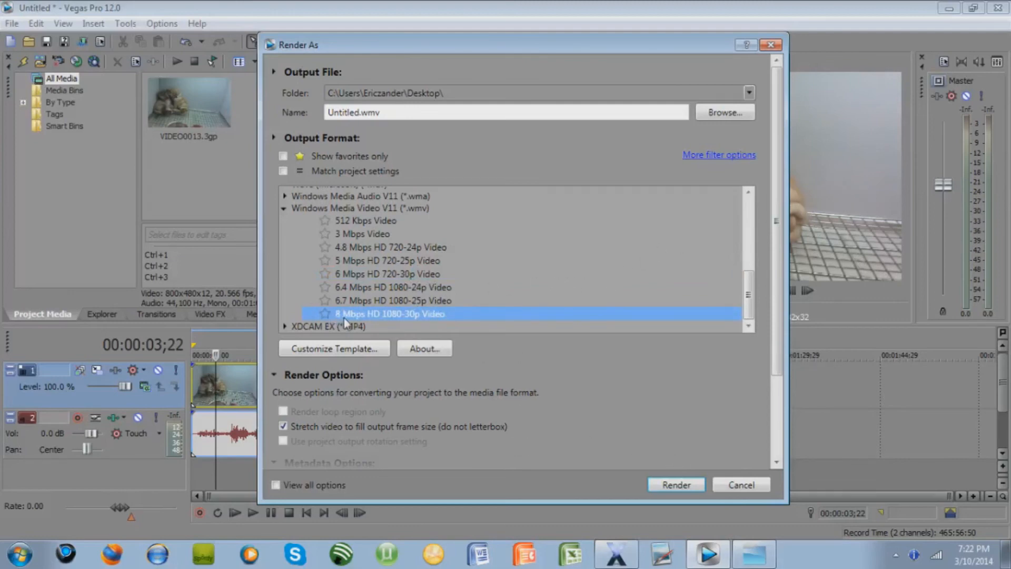
mouse_move(438, 262)
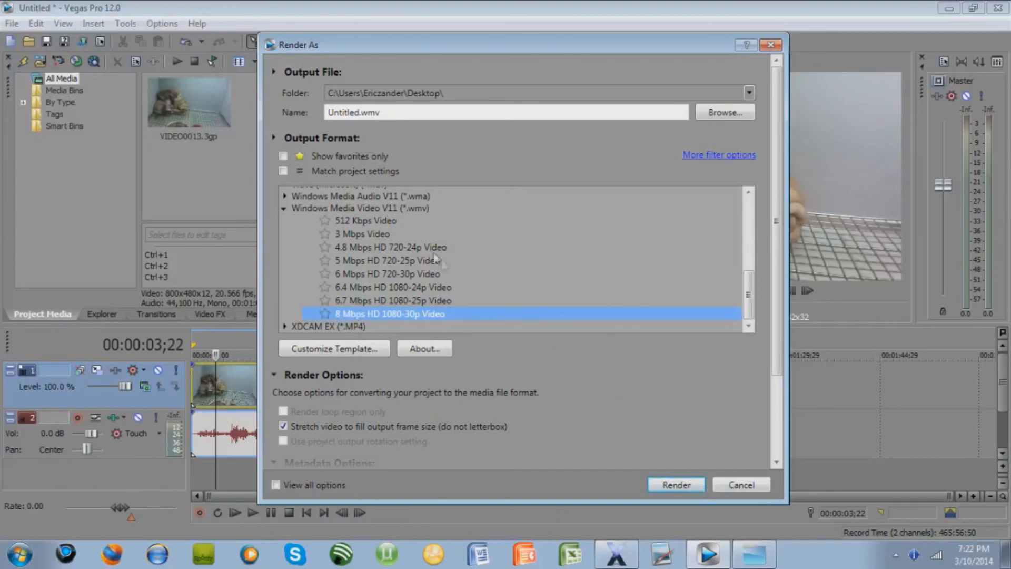
click(676, 484)
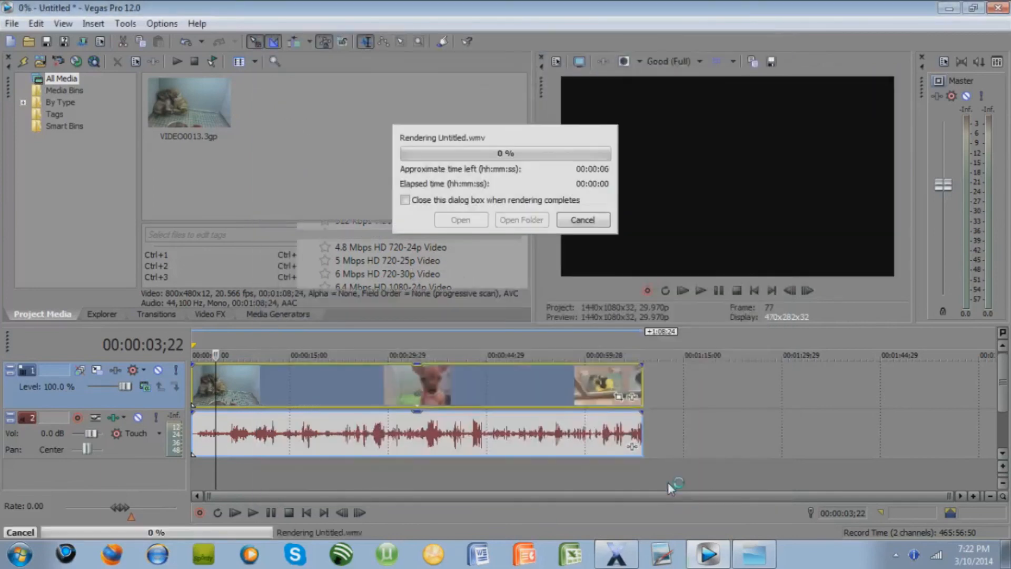